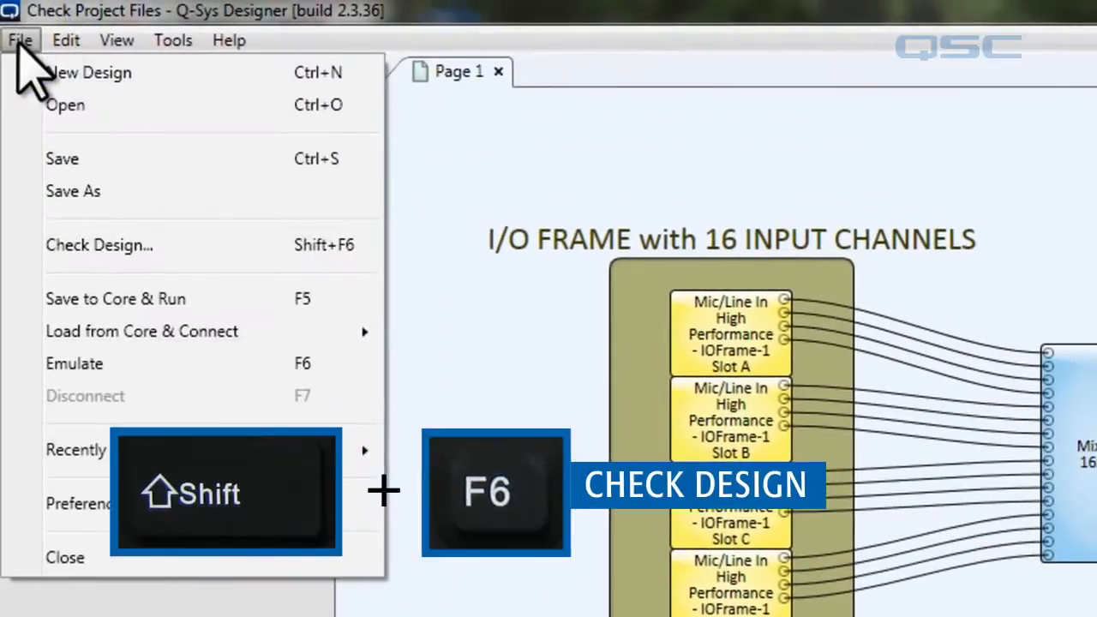
{"action": "mouse_move", "coordinate": [162, 250]}
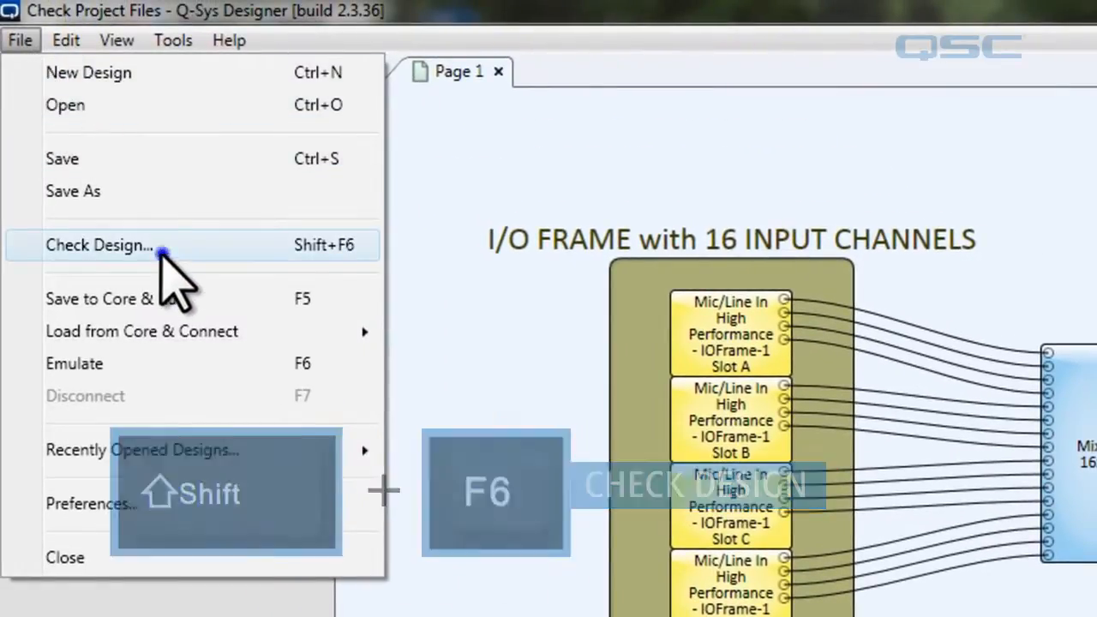
Run Check Design on the 16-input I/O frame design, reporting 1% DSP and 1 of 64 input streams
{"action": "left_click", "coordinate": [99, 247]}
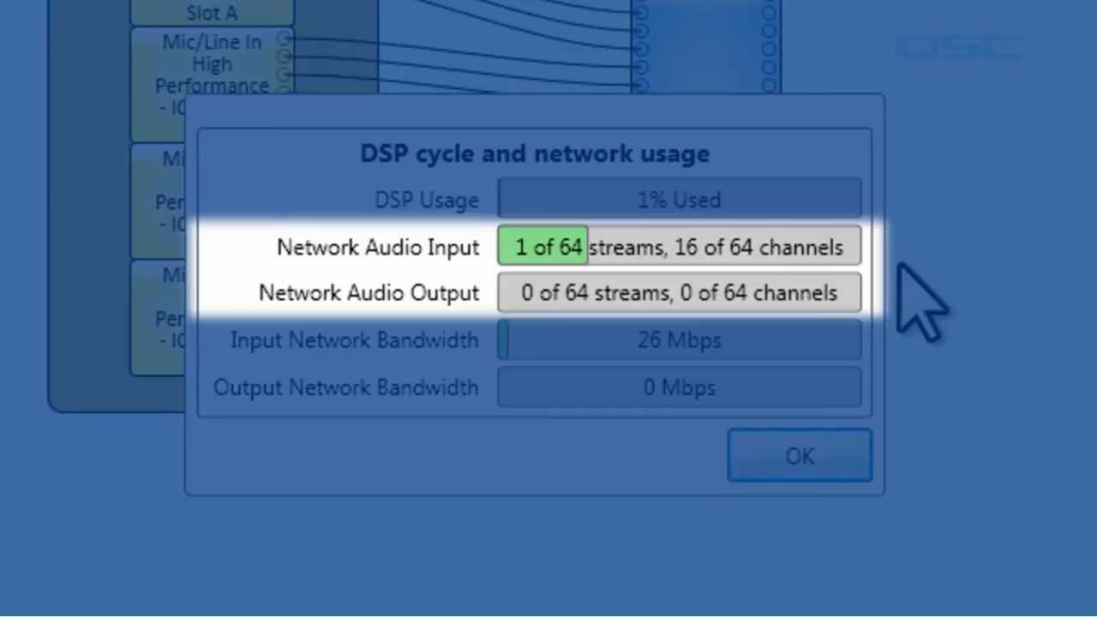
{"action": "mouse_move", "coordinate": [900, 334]}
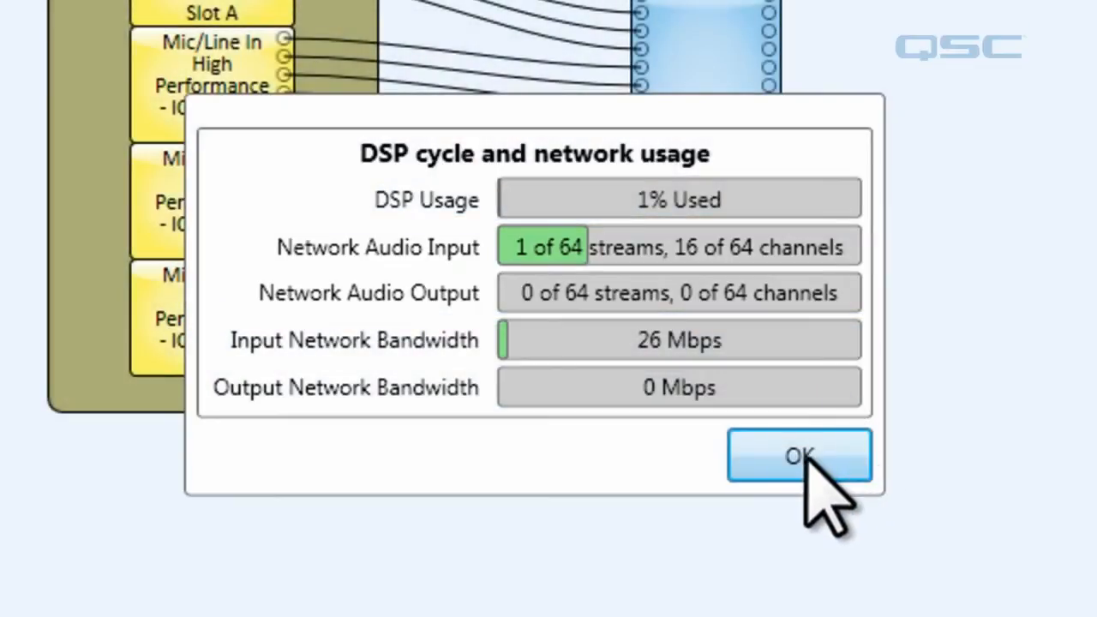
Dismiss the usage results, revealing the Core 500i with slots A–H set to AES3 In/Out
{"action": "left_click", "coordinate": [802, 456]}
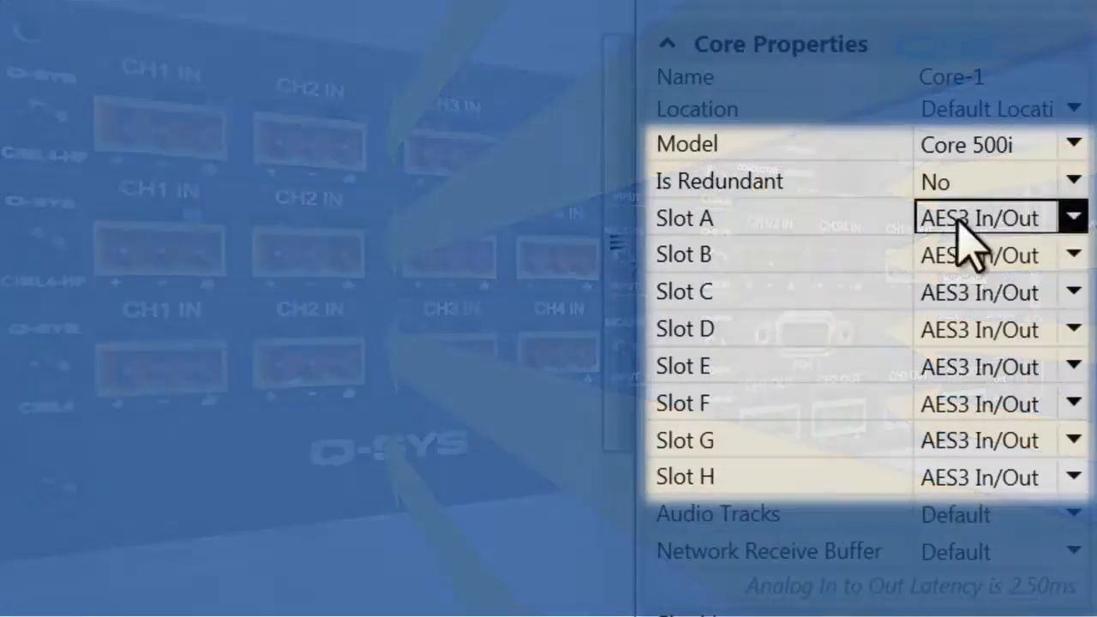